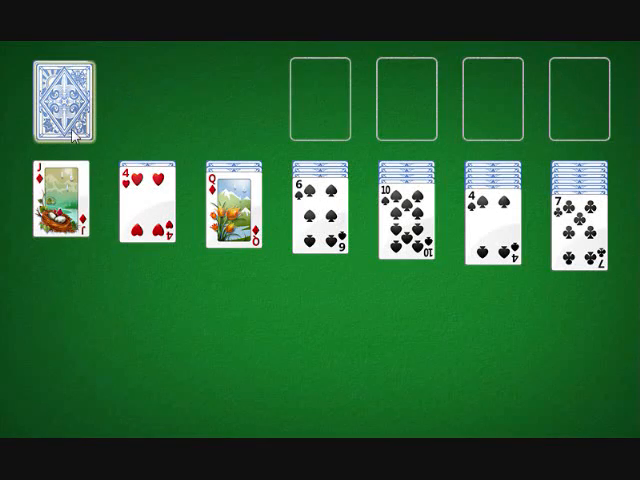
- Deal two rounds of stock cards, then click a card in the tableau
click(68, 95)
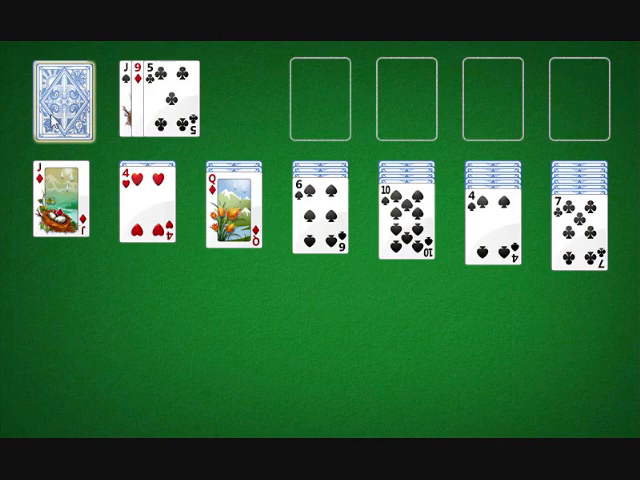
click(68, 95)
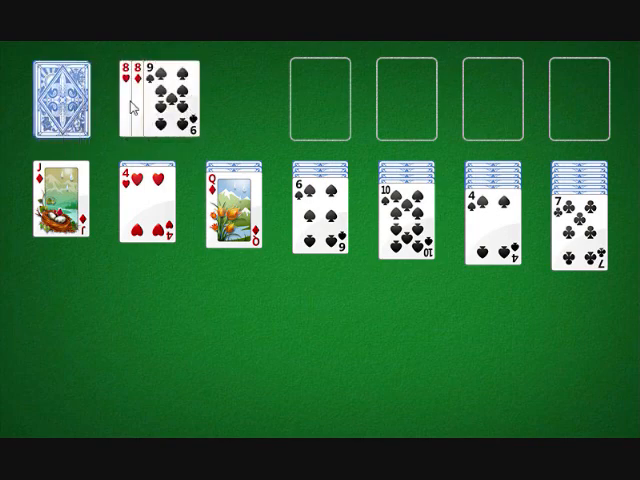
click(400, 210)
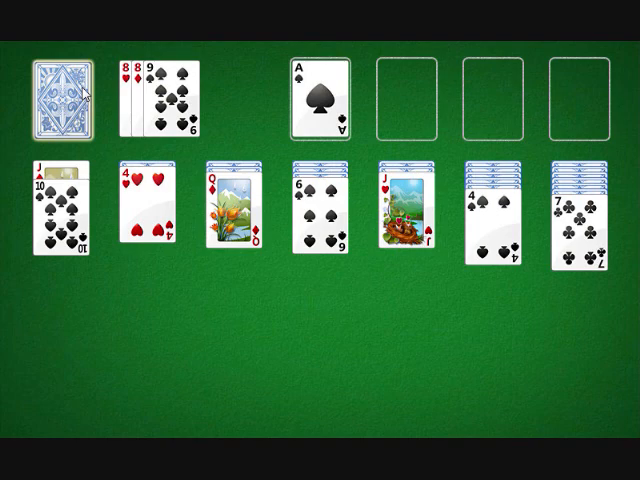
- Deal again and put the five of diamonds on the six of spades
click(65, 98)
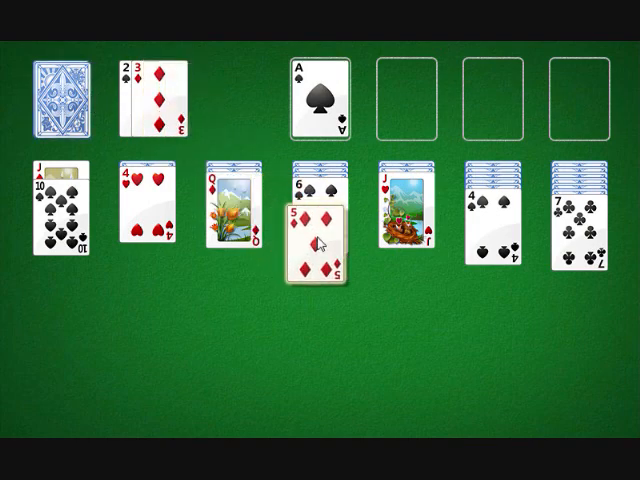
drag(318, 240, 318, 190)
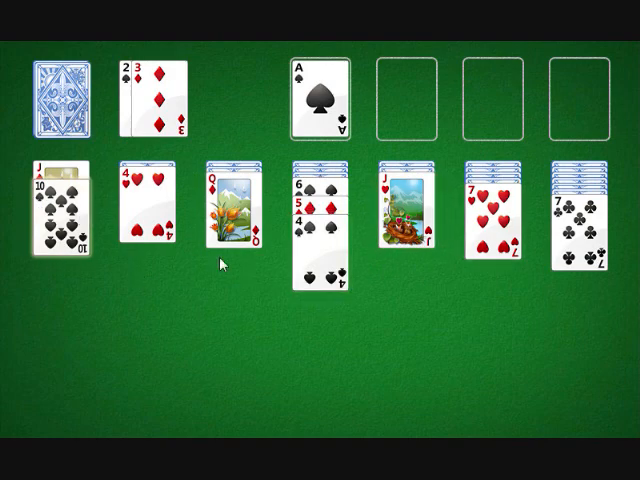
mouse_move(288, 202)
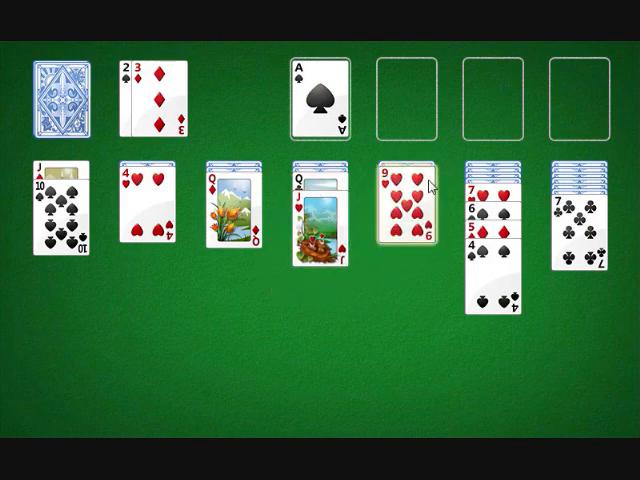
- Drag the nine of hearts onto the ten of spades in the first column
drag(405, 210, 50, 200)
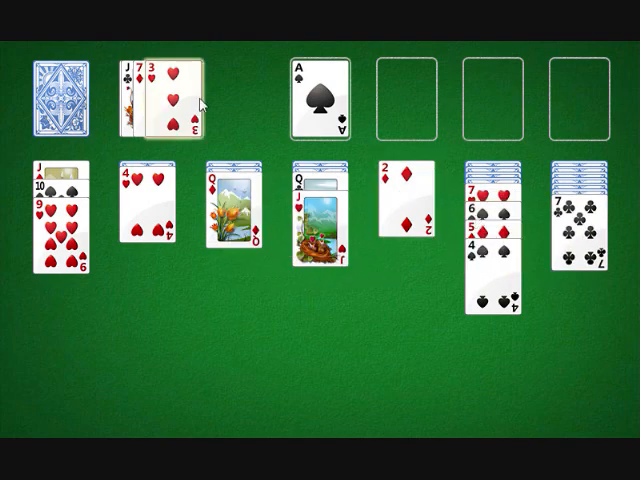
- Put the waste's three of hearts on the four of spades, then click a tableau card
drag(178, 105, 320, 200)
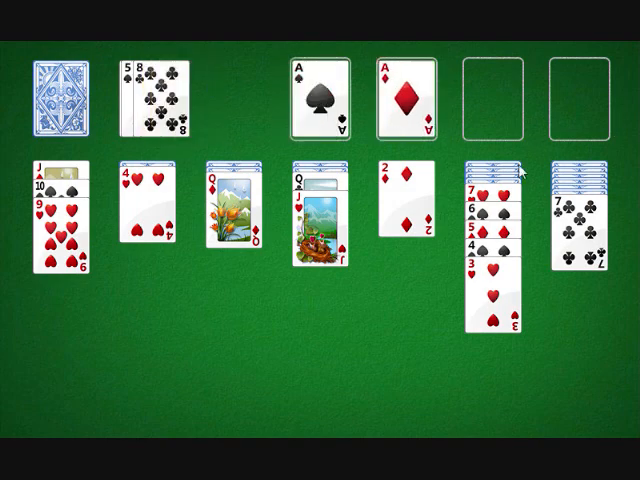
click(400, 200)
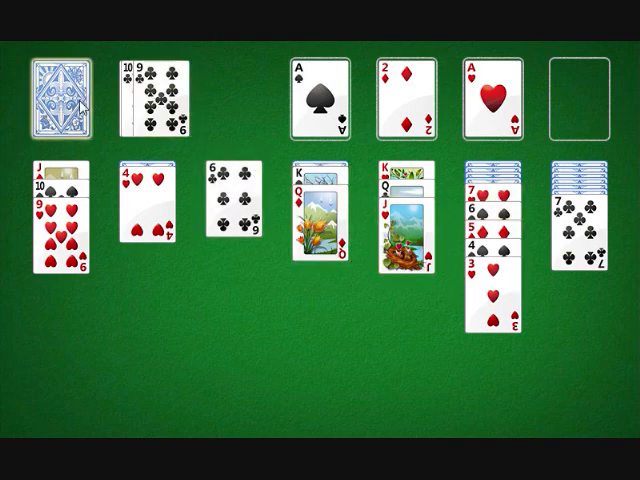
mouse_move(538, 280)
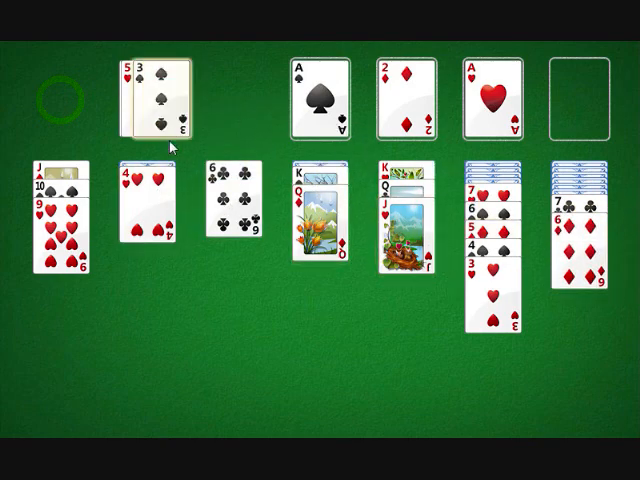
- Place the three of spades on the four of hearts and recycle the waste into the stock
drag(150, 95, 150, 200)
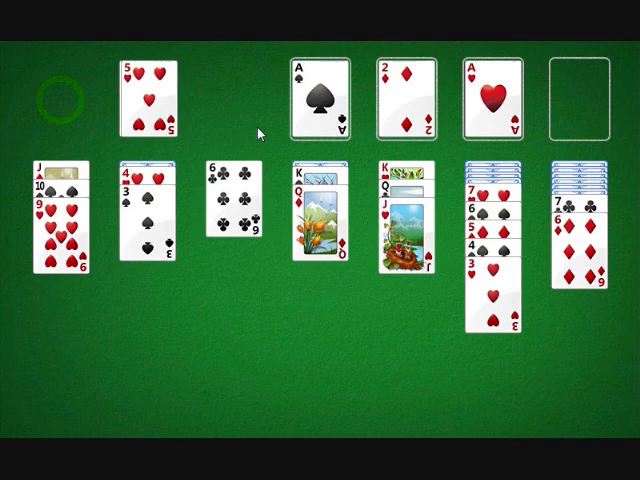
mouse_move(144, 92)
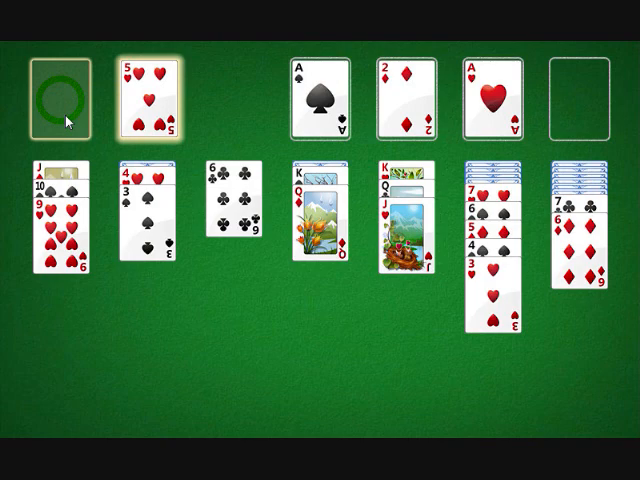
click(63, 98)
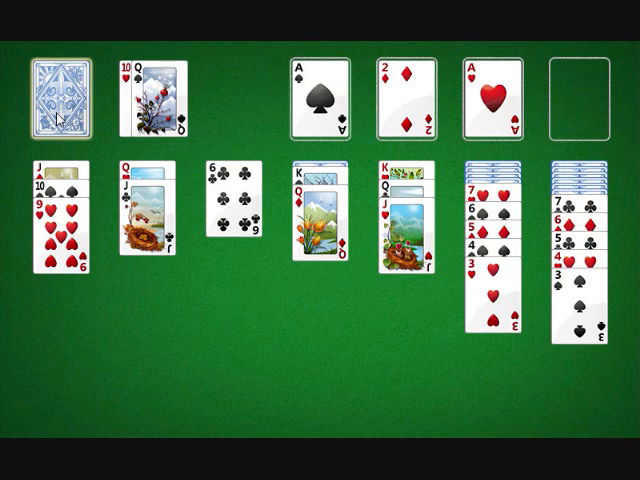
- Draw the next cards from the stock pile
click(62, 95)
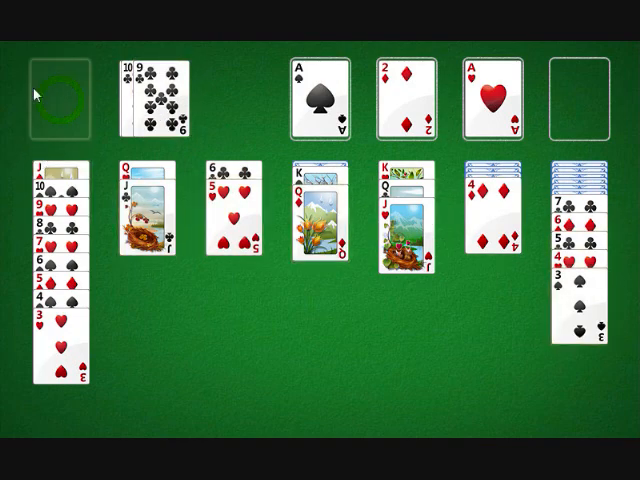
- Flip the waste pile back over to refill the stock
click(55, 90)
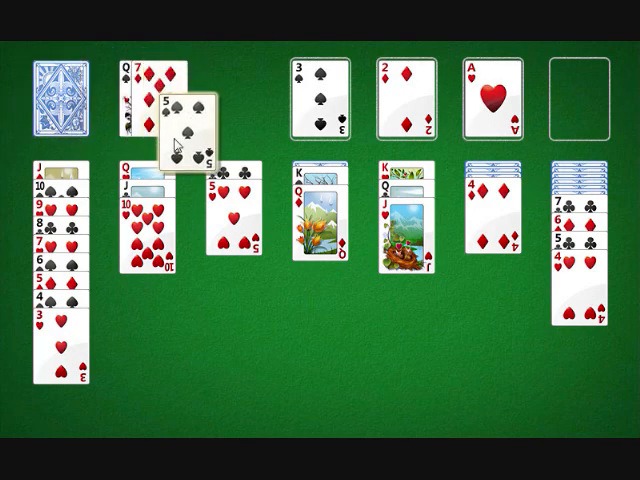
- Try placing the five of spades from the waste onto two different tableau columns
drag(180, 105, 225, 185)
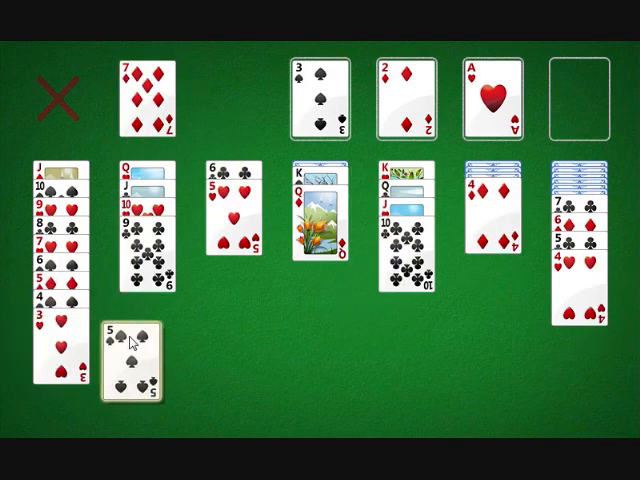
drag(125, 350, 250, 235)
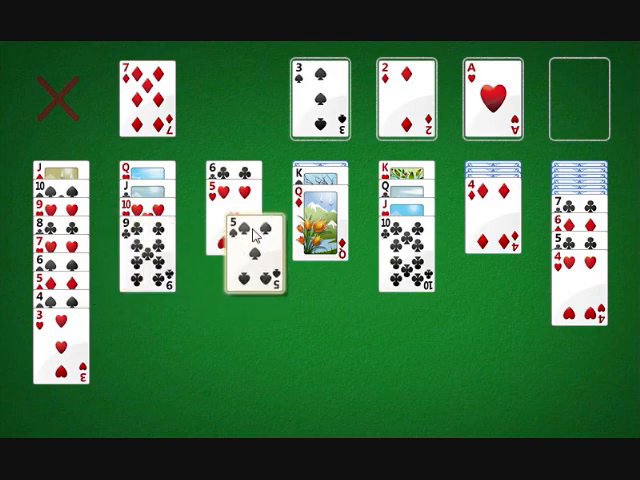